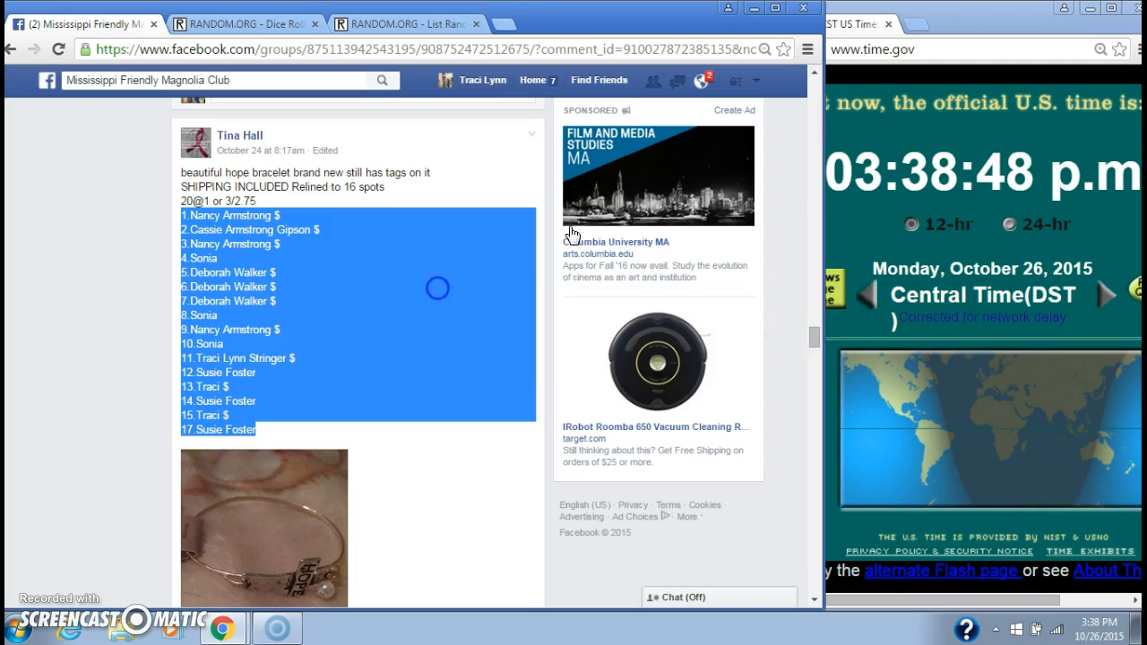
- Post a 'live' comment on the 16-spot giveaway thread and bring up the list randomizer
scroll("down", 3)
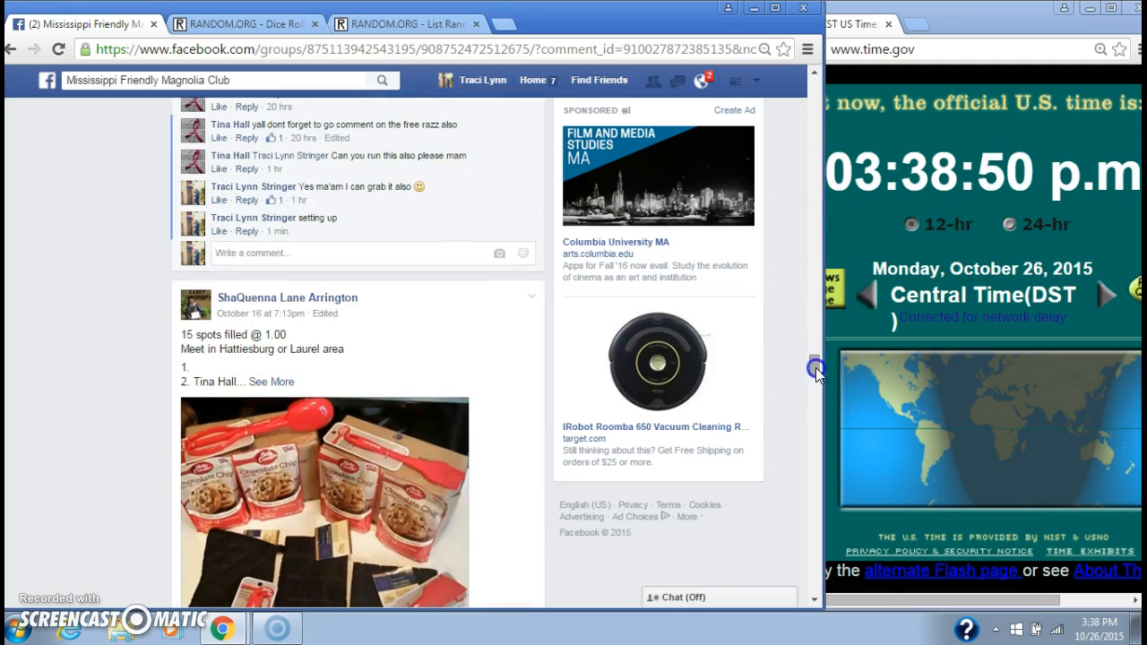
type("live")
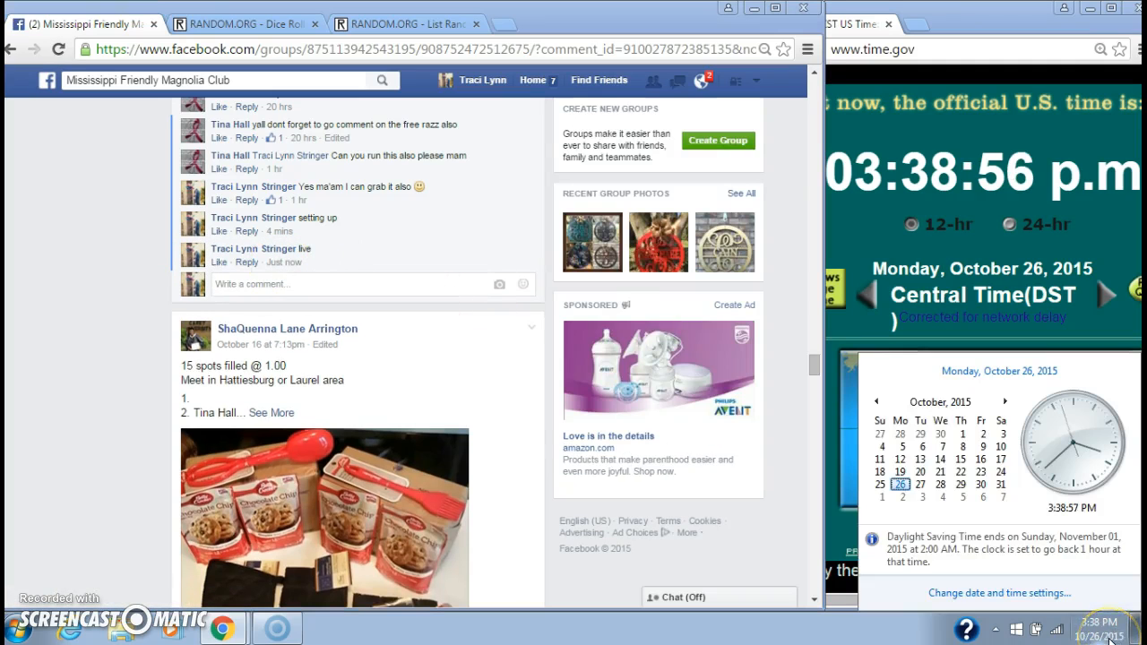
left_click(433, 25)
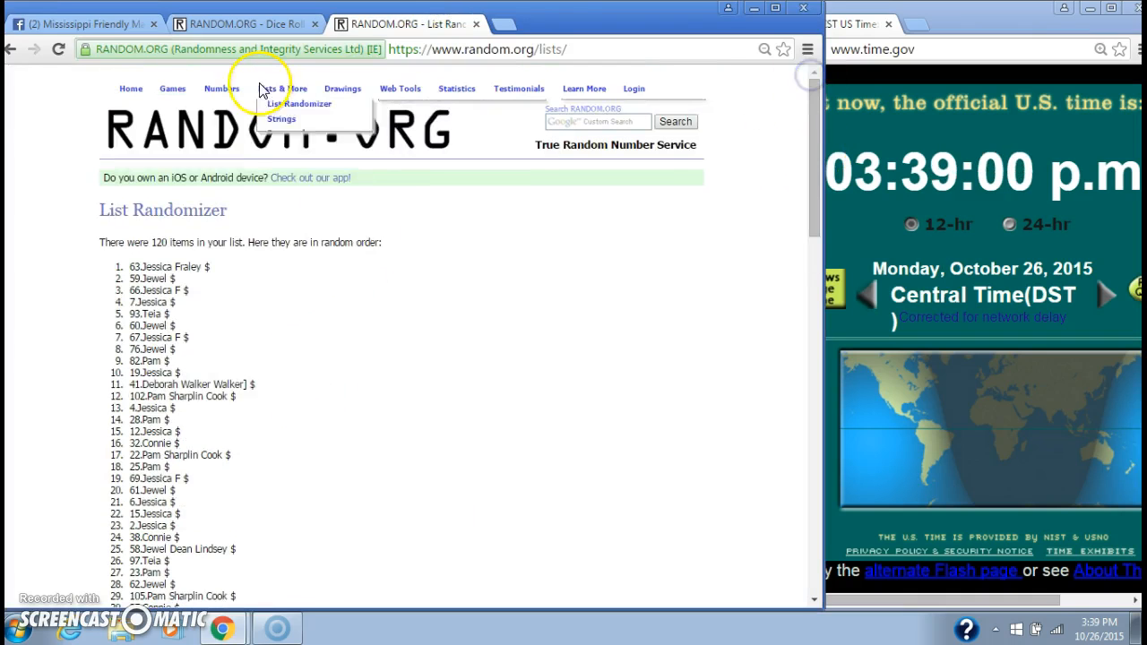
- View the two-dice roll of 5 and 2, then return to the randomizer form holding the 16 spots
left_click(247, 23)
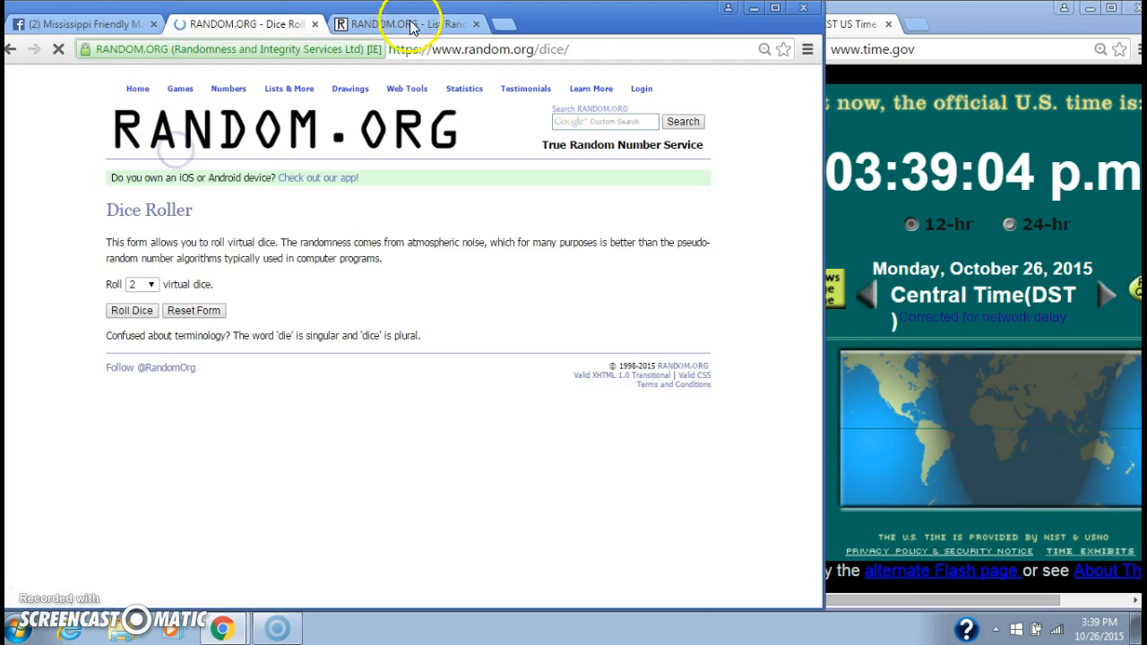
left_click(426, 23)
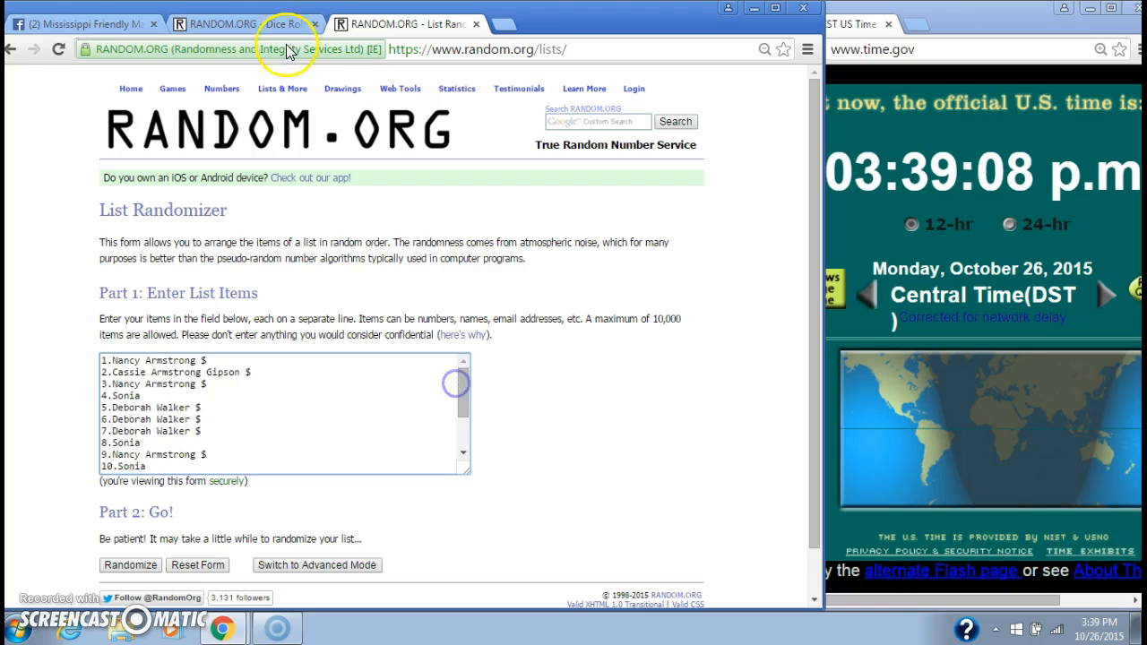
left_click(276, 25)
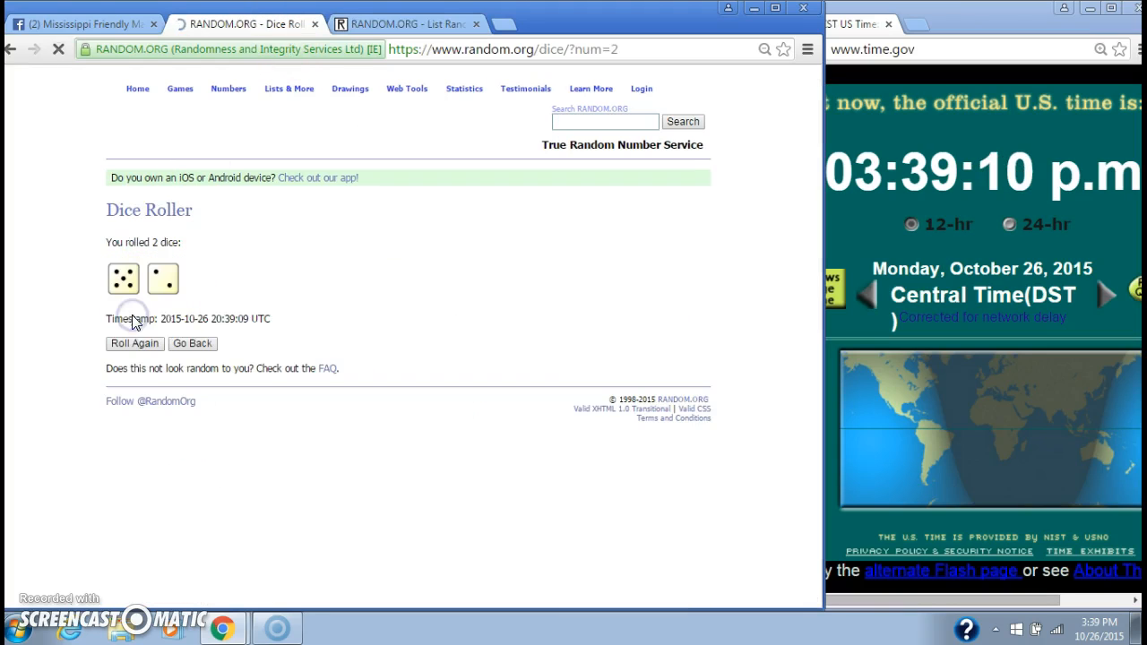
left_click(433, 25)
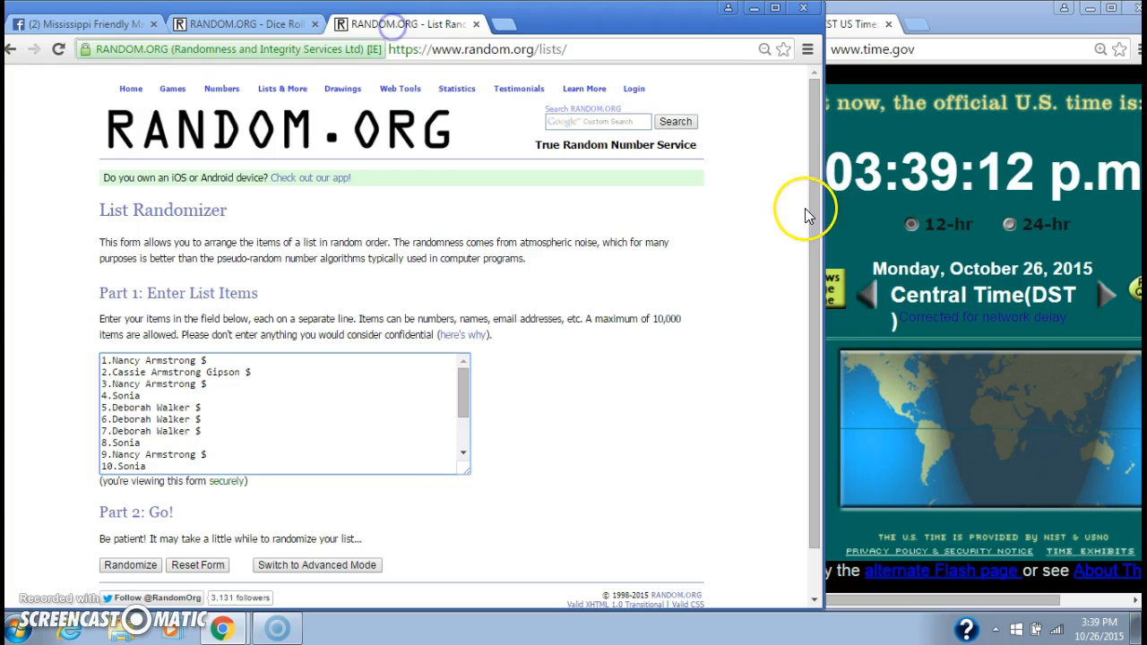
scroll("down", 3)
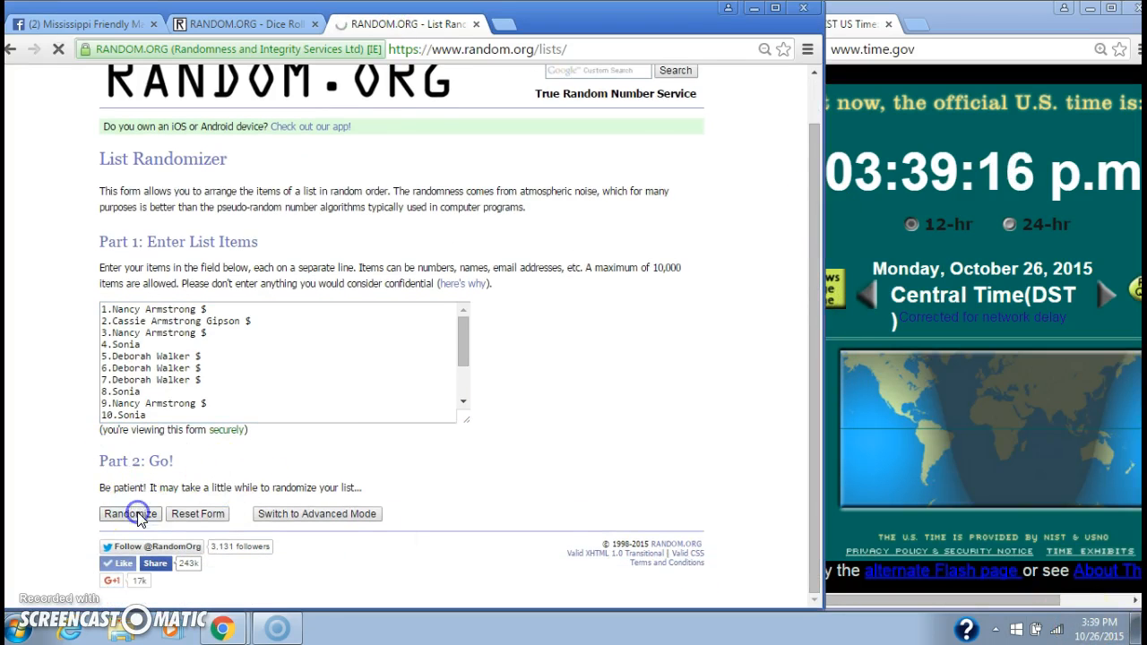
- Shuffle the 16-spot list six times with Randomize and Again!, then look back at the 5 and 2 dice roll
left_click(131, 513)
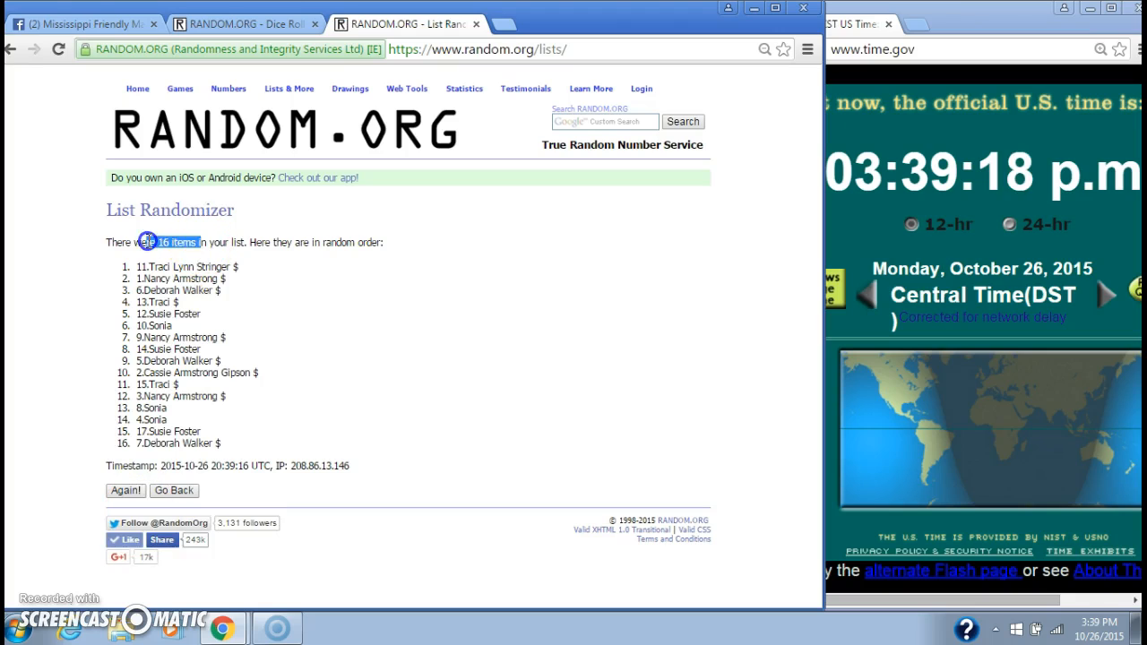
mouse_move(201, 462)
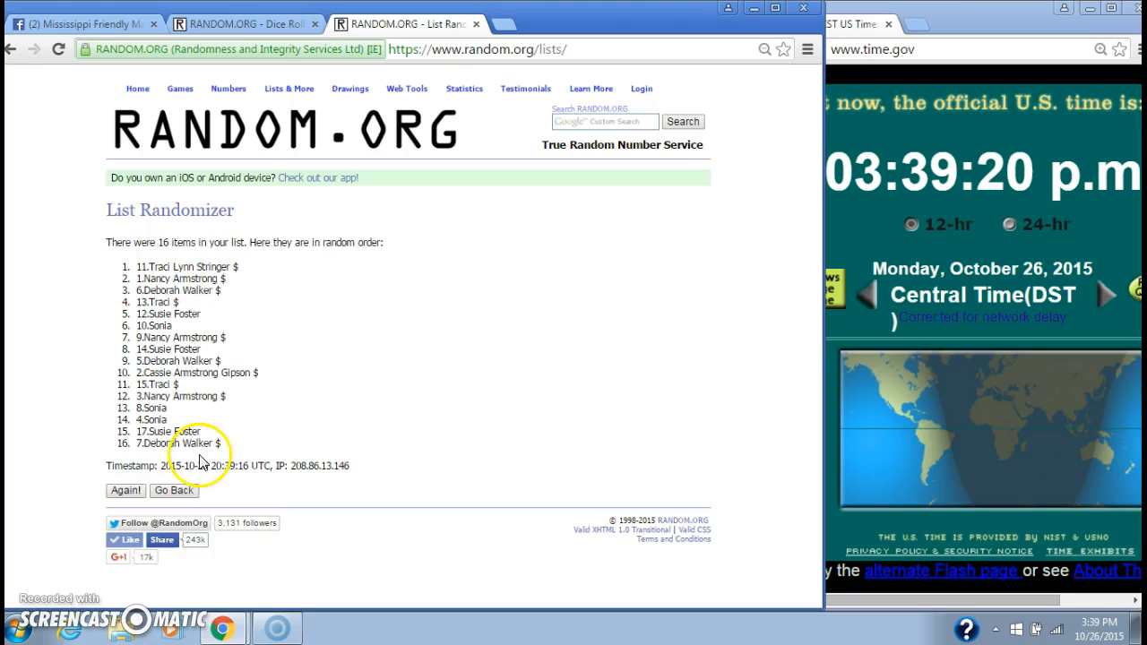
left_click(260, 24)
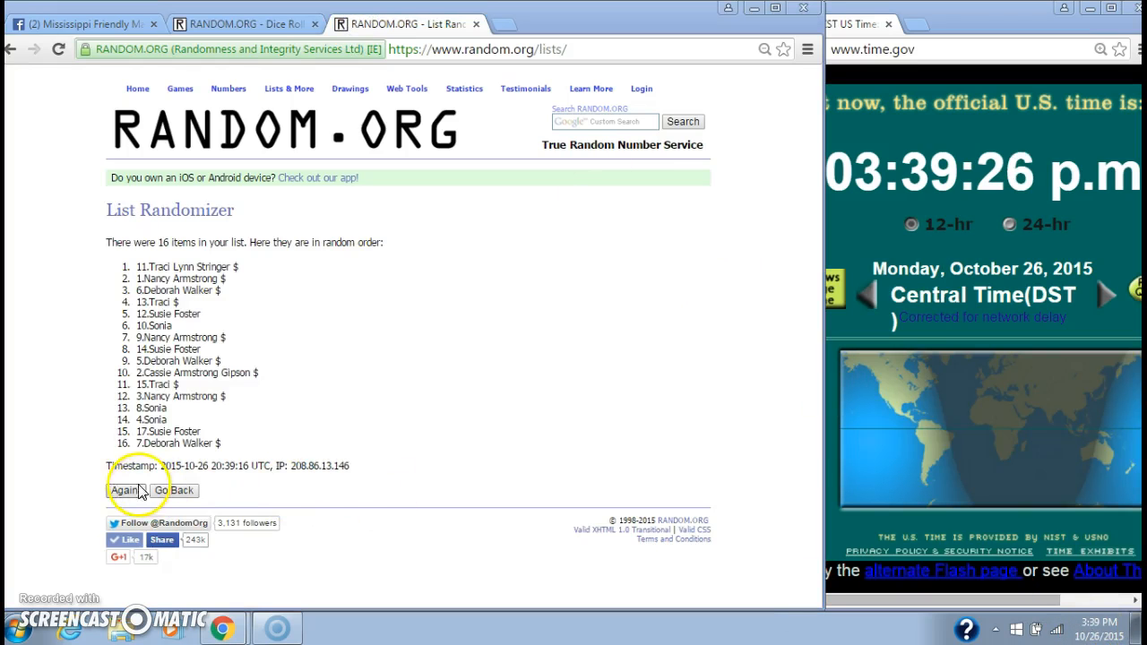
left_click(120, 490)
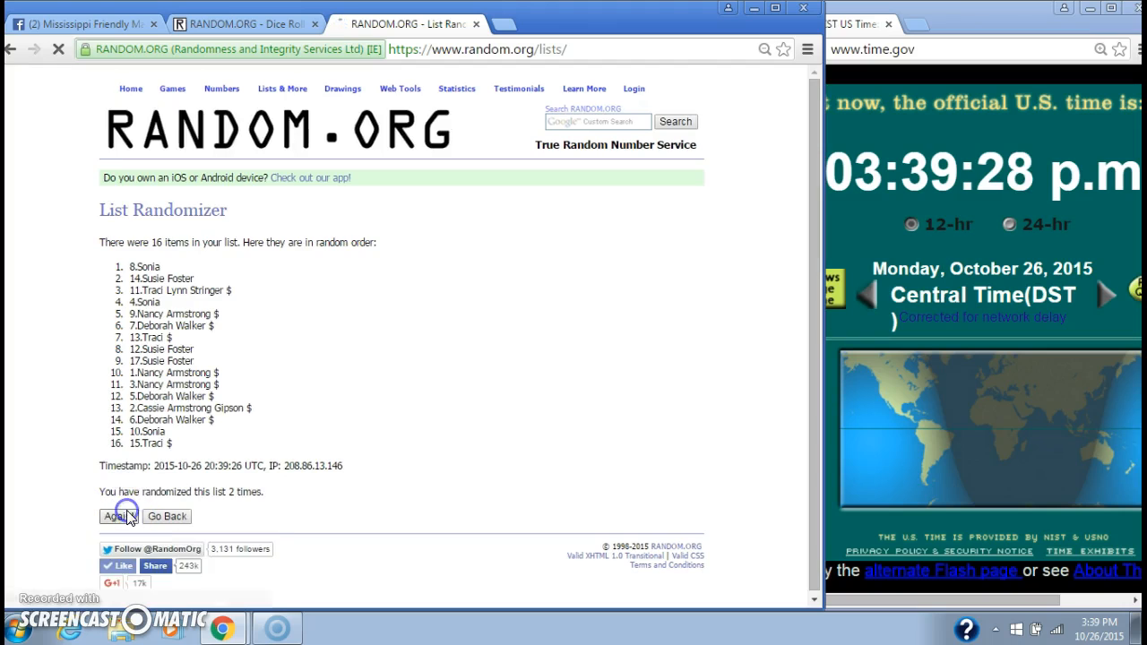
left_click(115, 516)
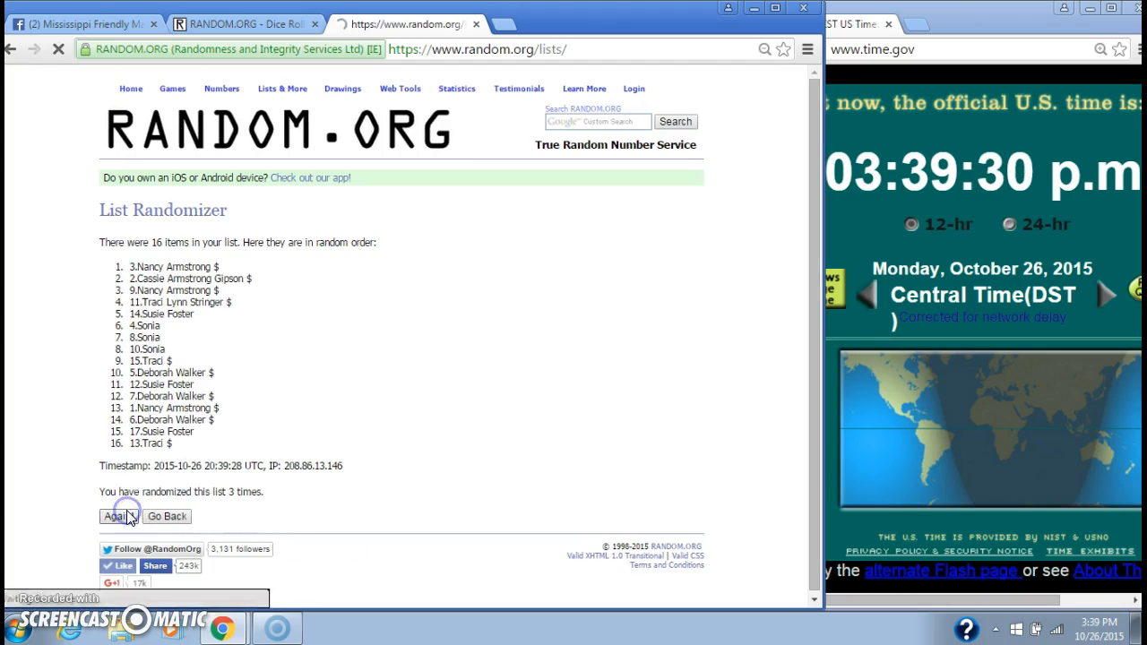
left_click(115, 516)
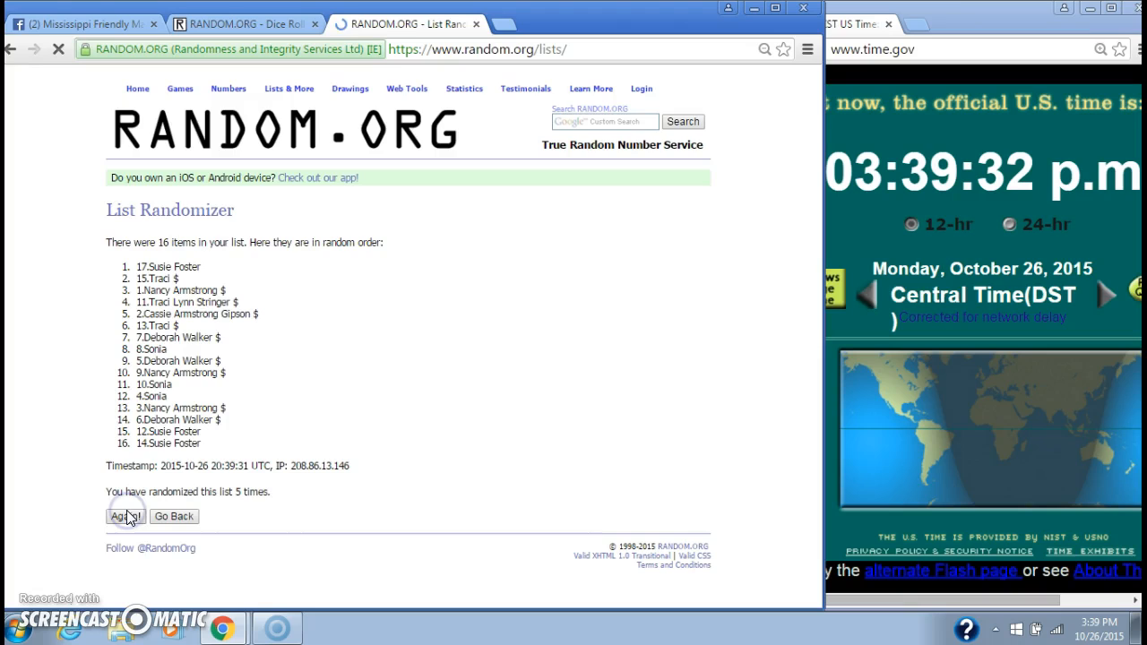
left_click(123, 516)
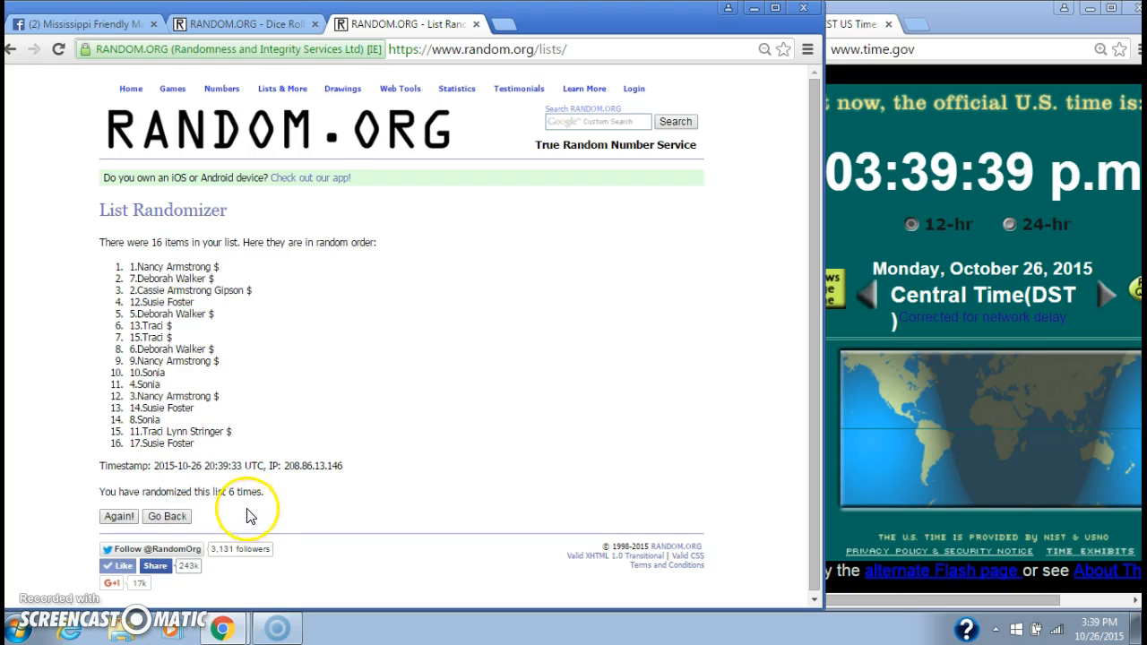
left_click(258, 23)
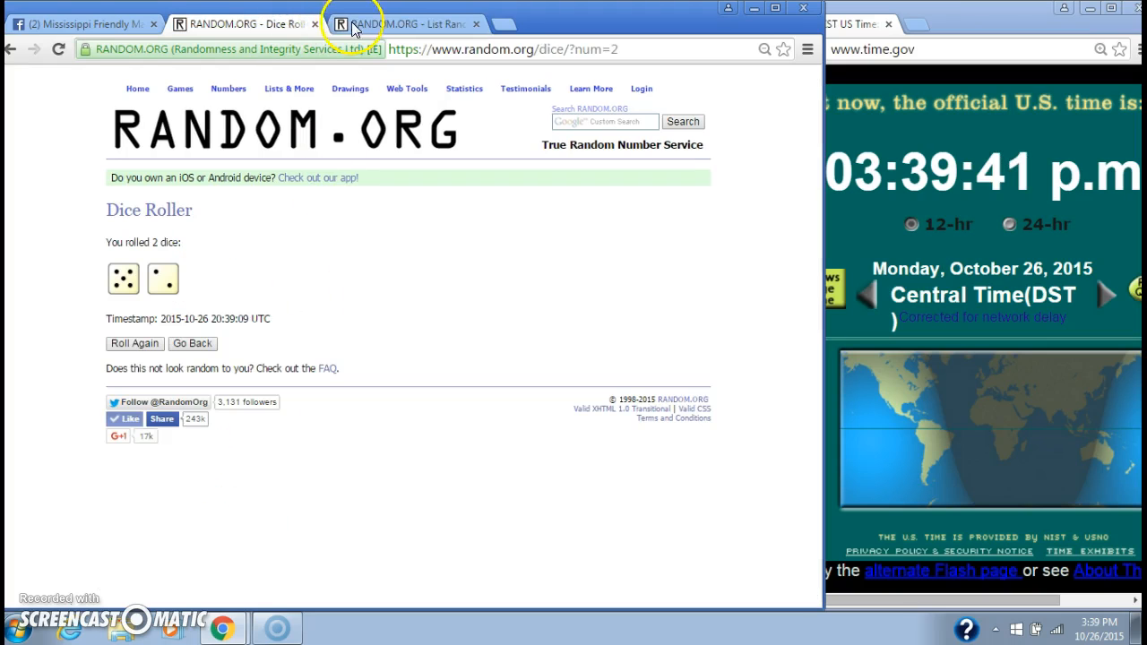
- Shuffle the 16-spot list a seventh time and go back to the Facebook giveaway post
left_click(439, 16)
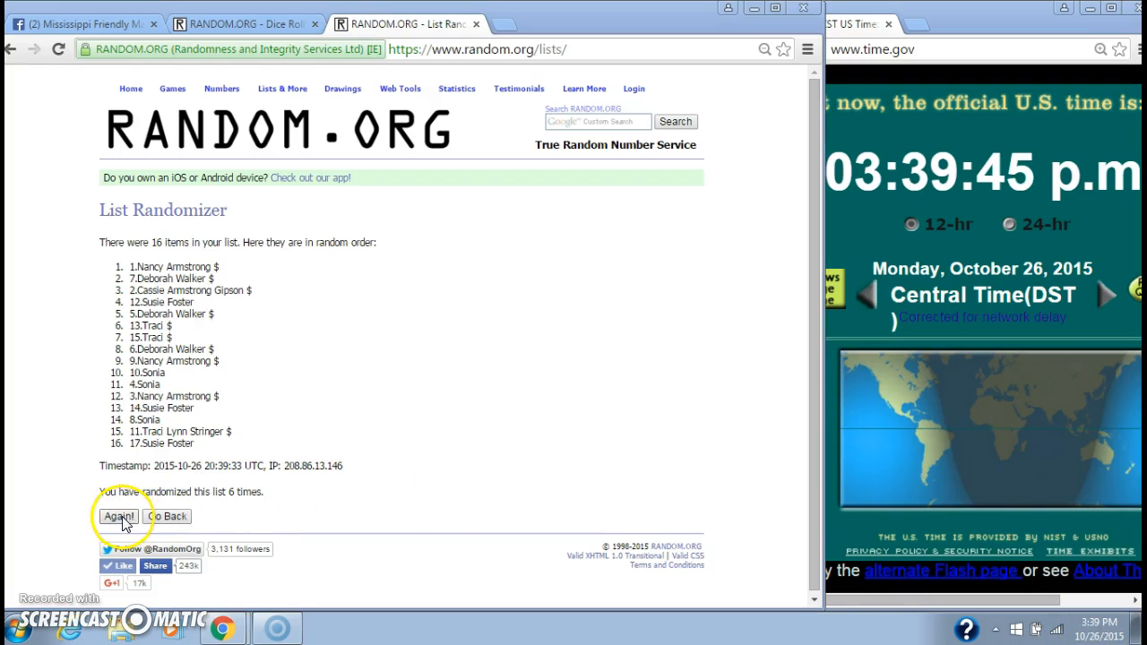
left_click(118, 516)
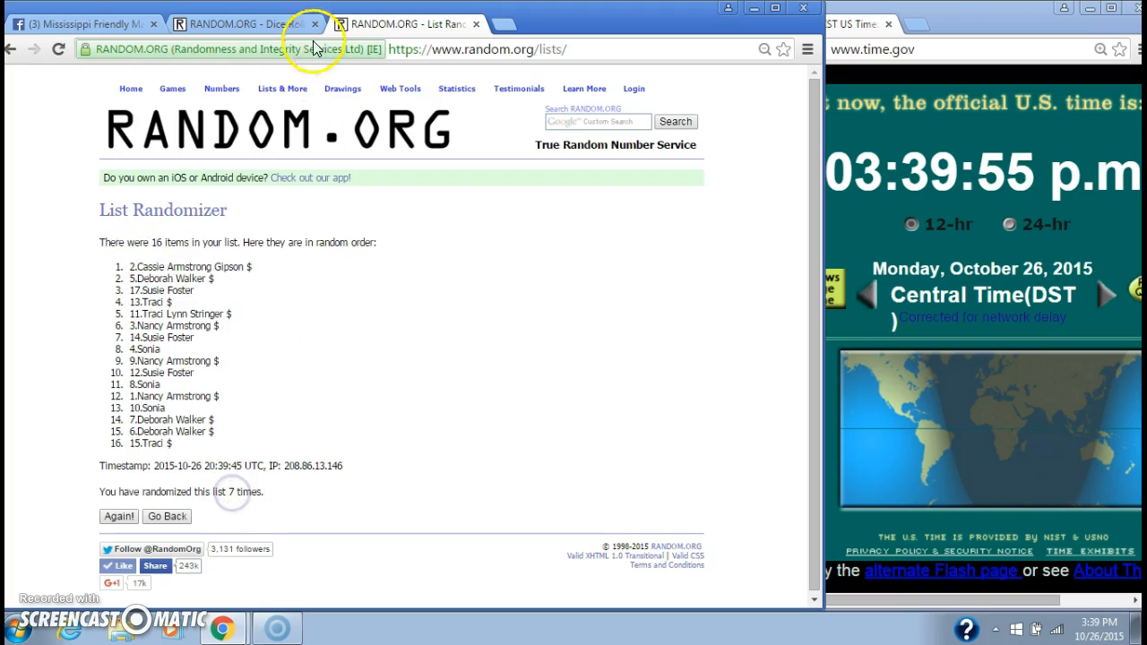
left_click(81, 21)
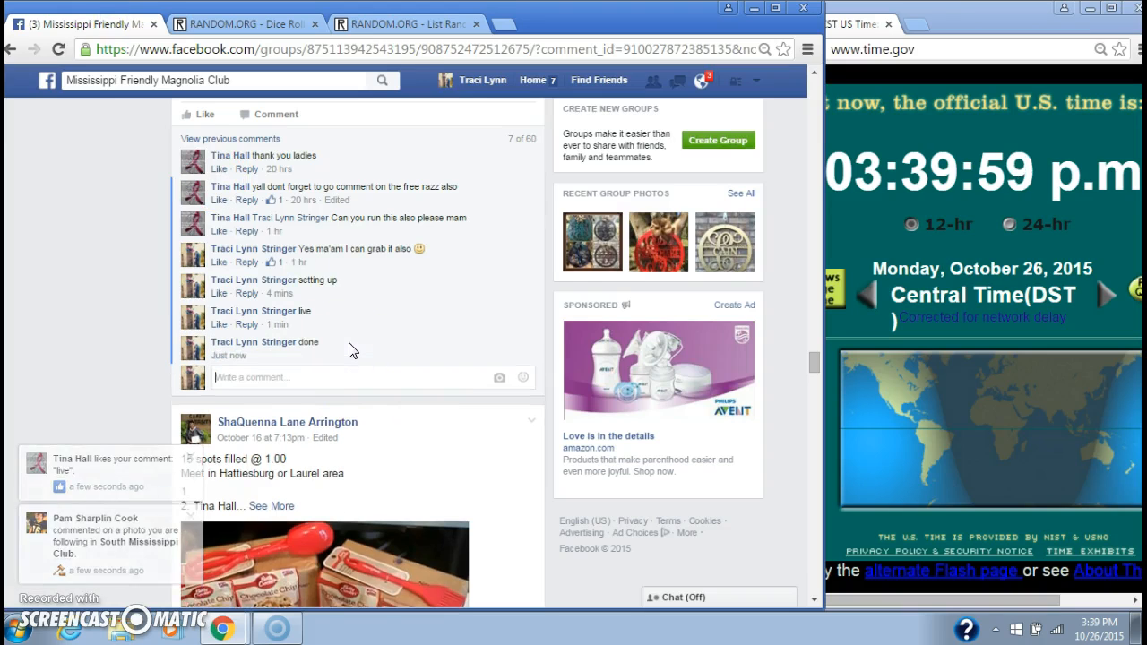
mouse_move(282, 358)
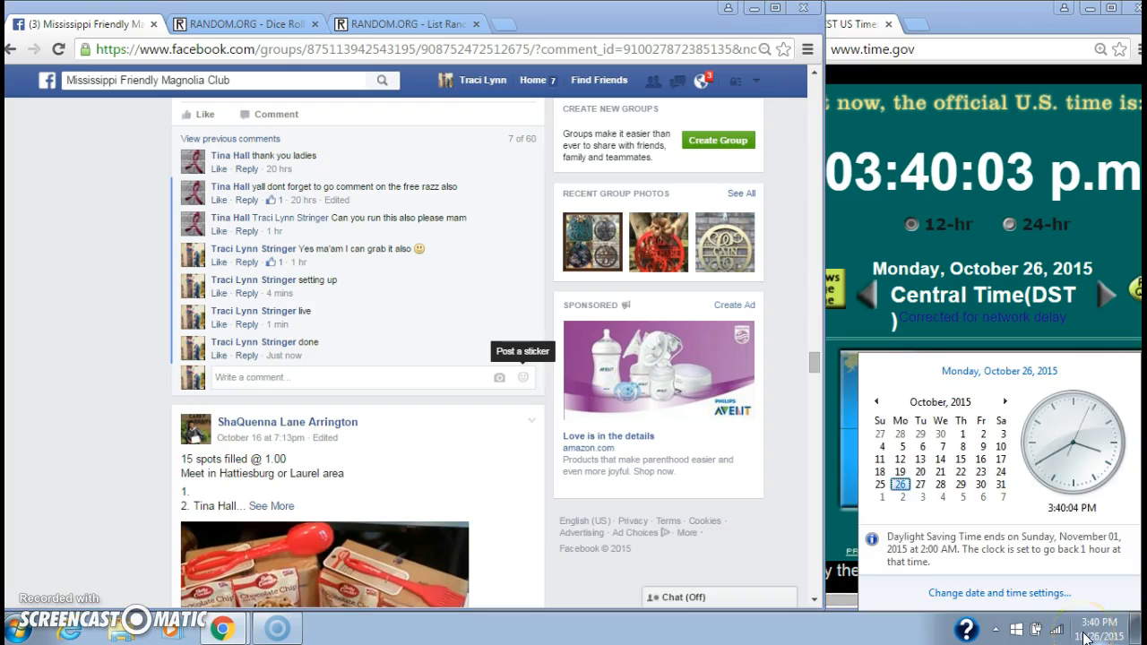
- Bring the seven-times-shuffled 16-spot list back into view after the 'done' comment
left_click(438, 25)
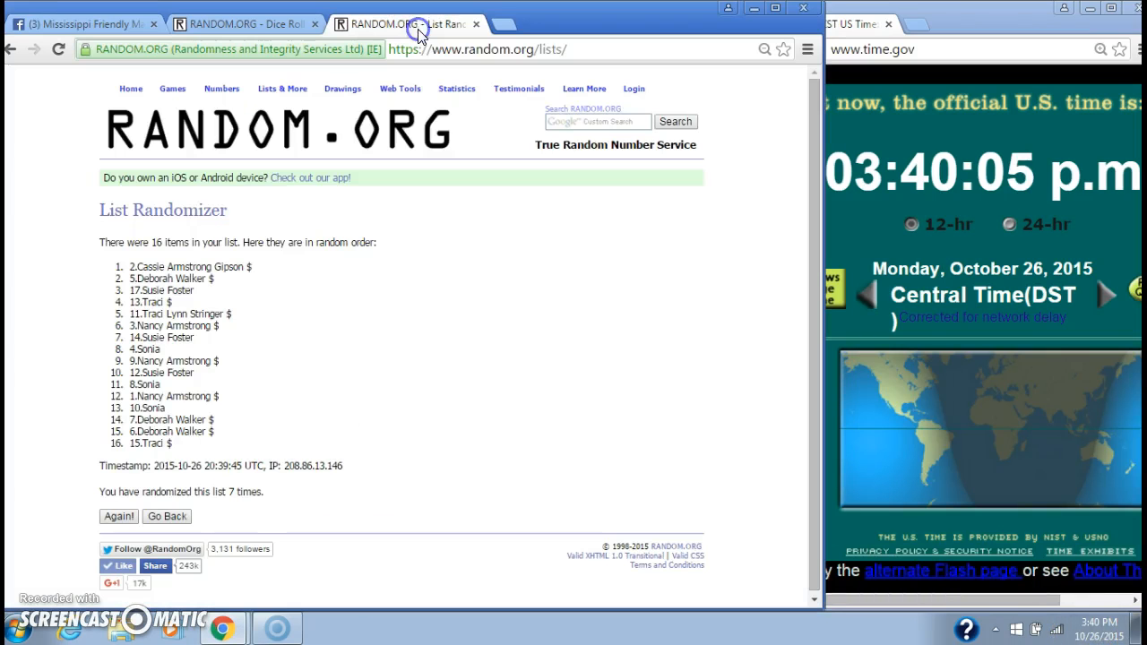